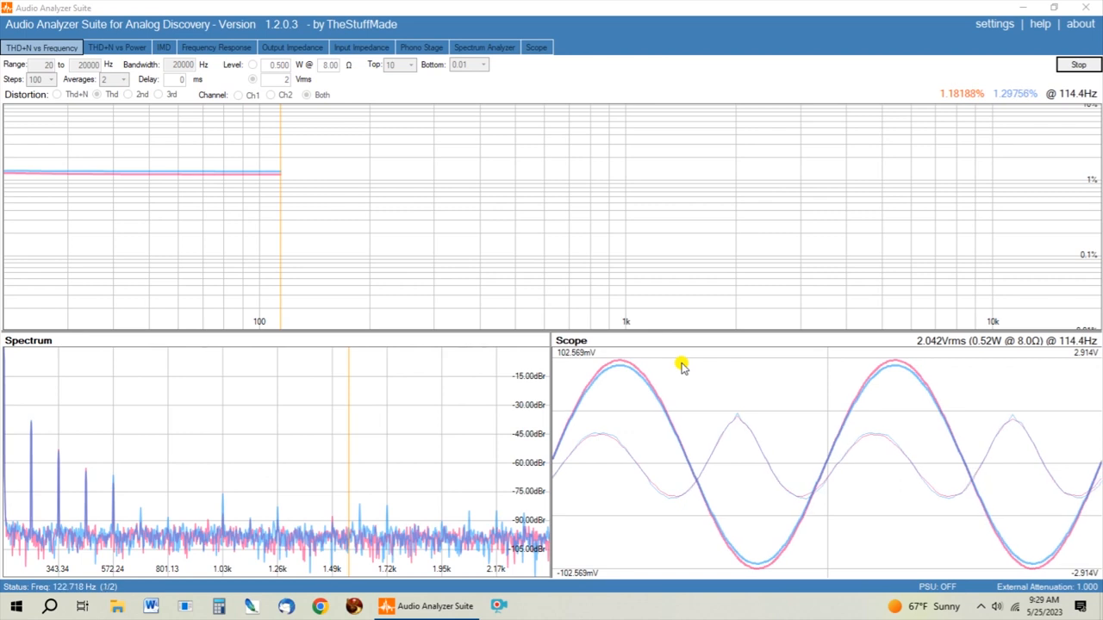
{"action": "mouse_move", "coordinate": [996, 260]}
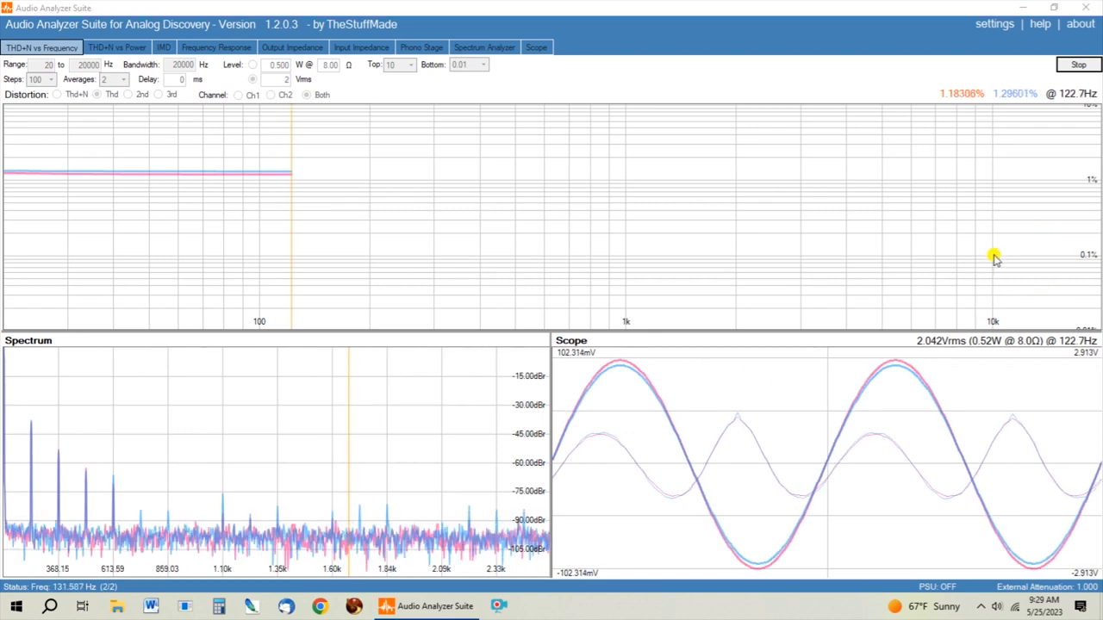
{"action": "mouse_move", "coordinate": [927, 324]}
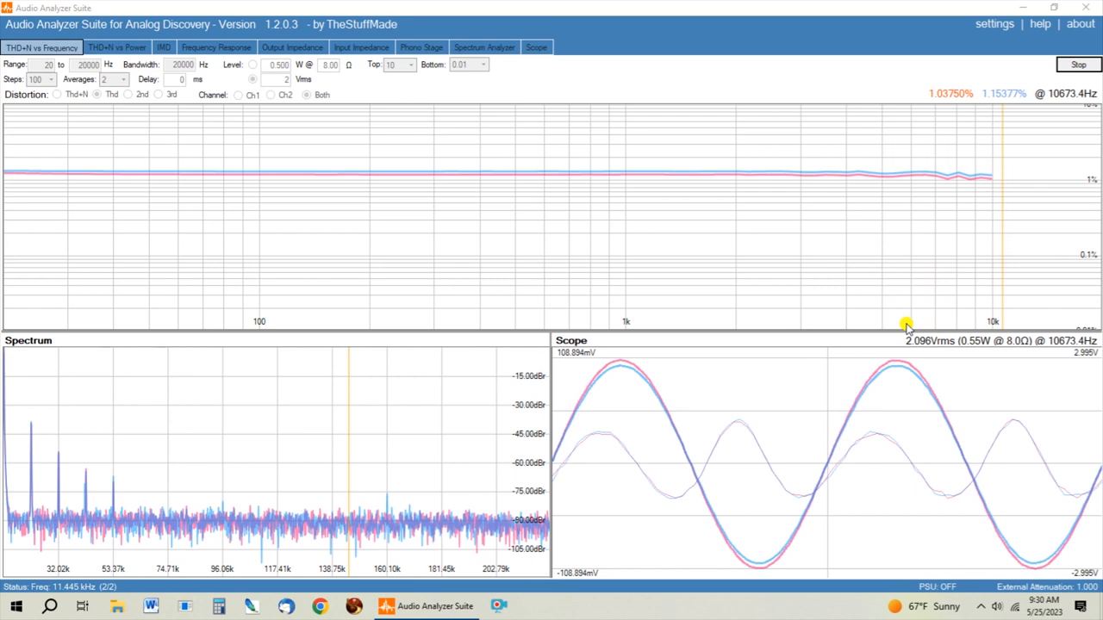
Step: Let the distortion sweep finish, showing about 1.03% and 1.15% near 7.5 kHz
{"action": "left_click", "coordinate": [1079, 65]}
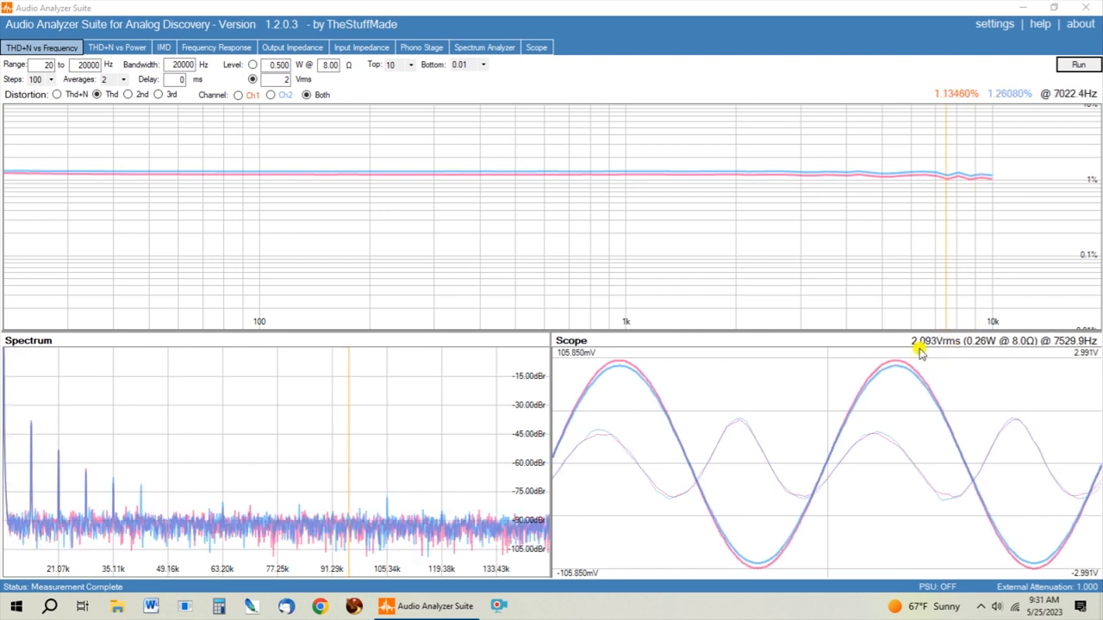
{"action": "left_click", "coordinate": [1078, 64]}
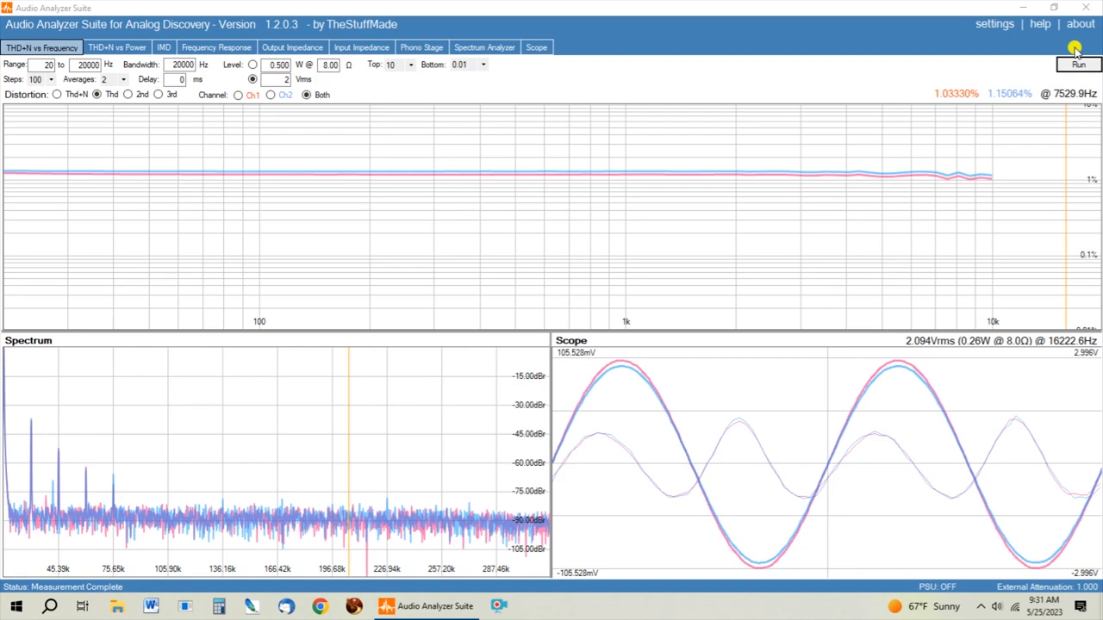
Step: Run a fresh THD+N sweep reading about 1.14% and 1.24% near 6.1 kHz at 1 Vrms
{"action": "left_click", "coordinate": [1078, 63]}
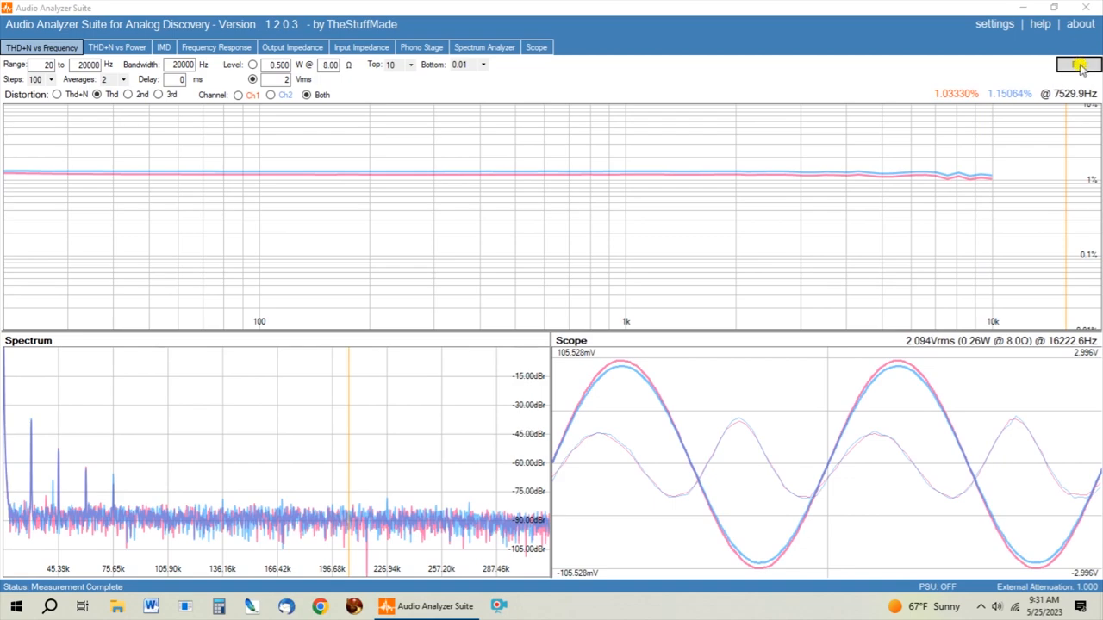
{"action": "left_click", "coordinate": [1078, 64]}
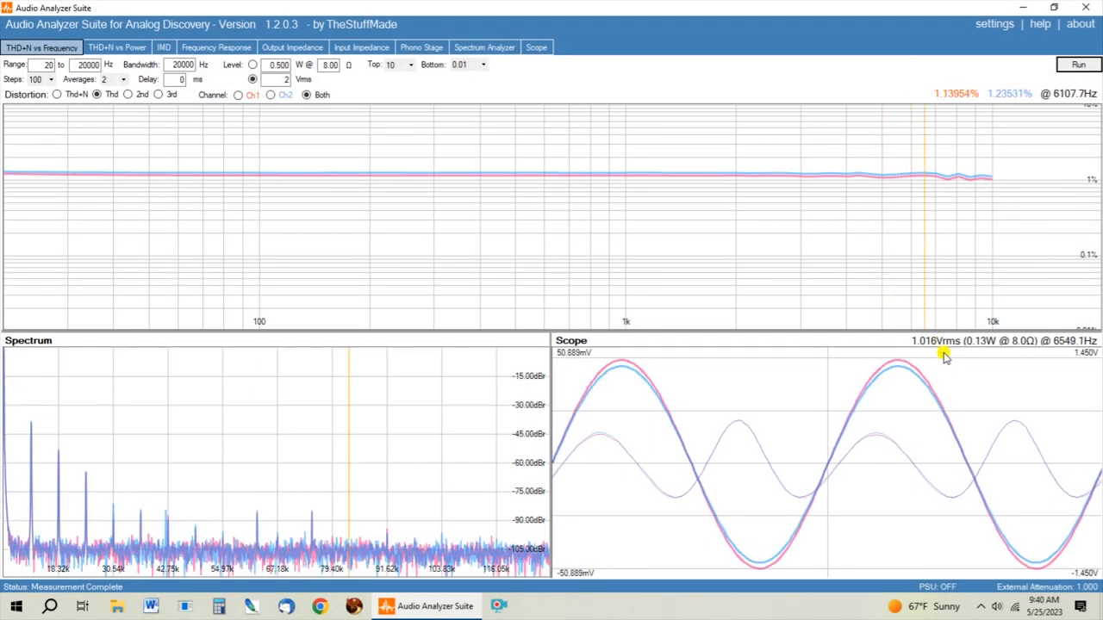
{"action": "mouse_move", "coordinate": [972, 369]}
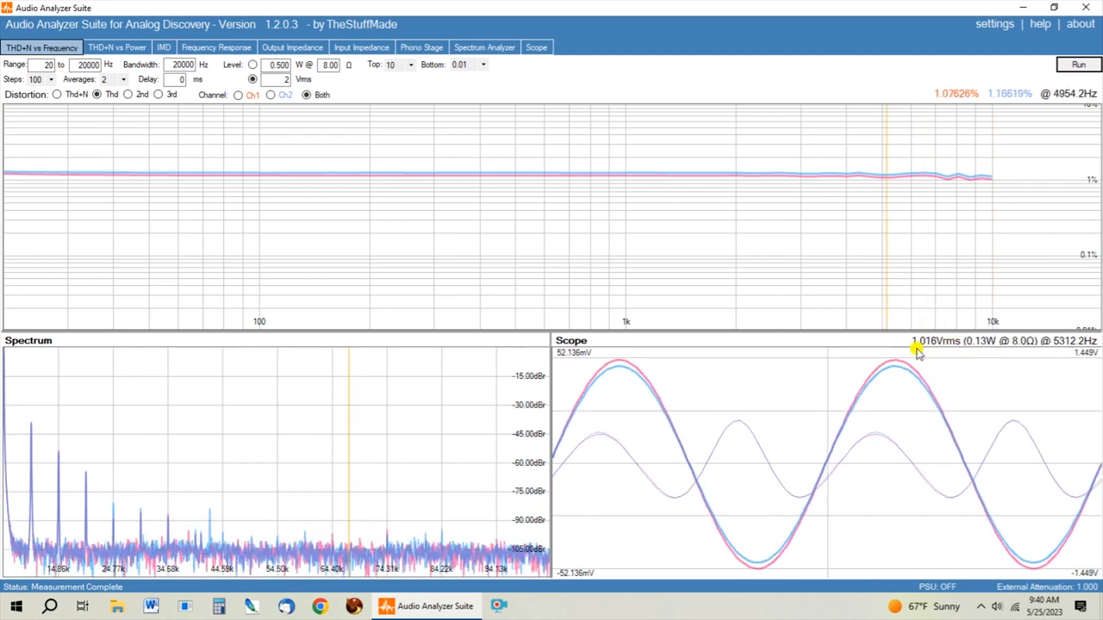
{"action": "mouse_move", "coordinate": [648, 191]}
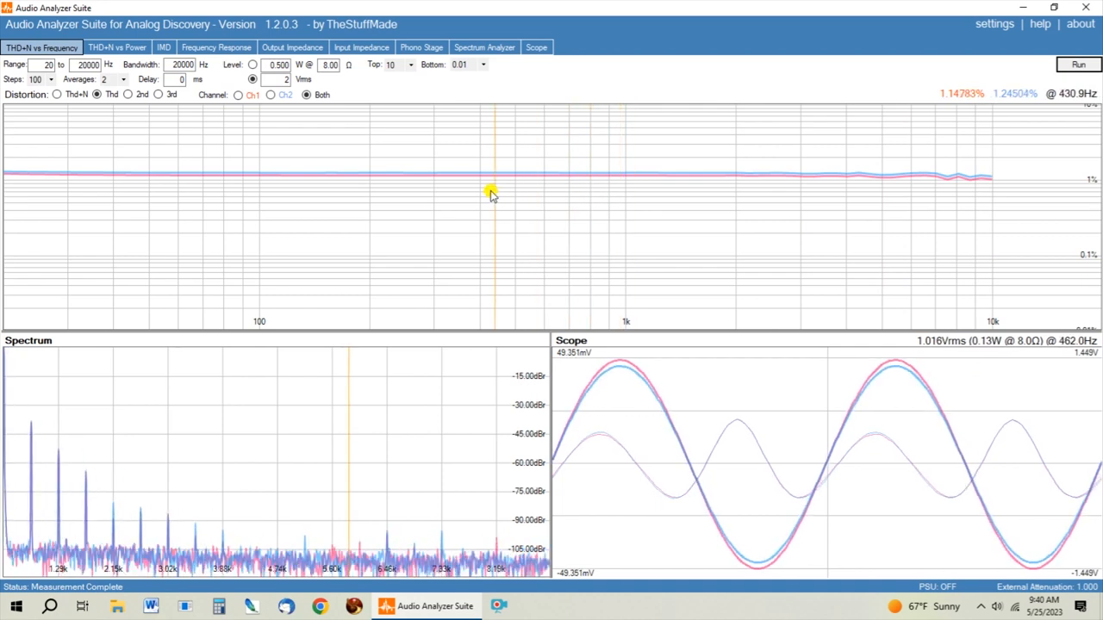
{"action": "mouse_move", "coordinate": [381, 187]}
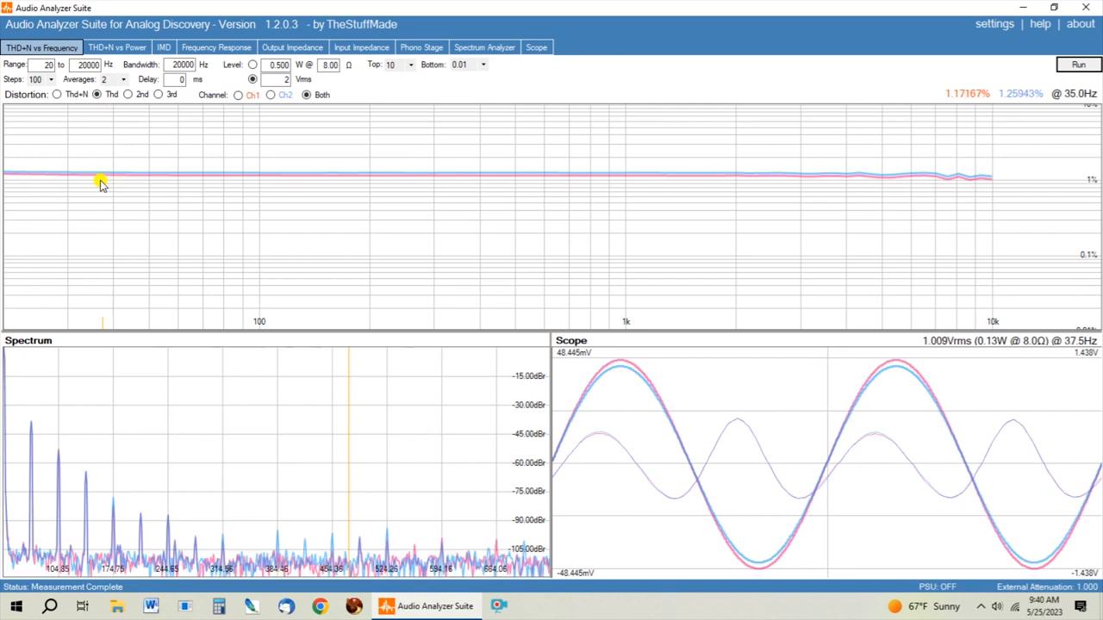
{"action": "mouse_move", "coordinate": [482, 188]}
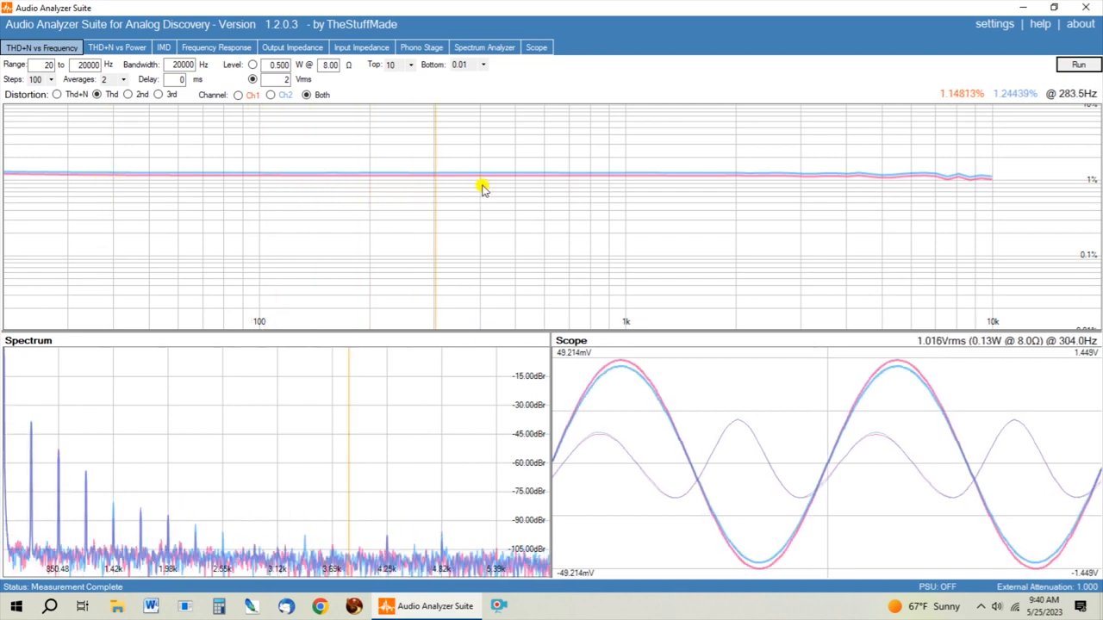